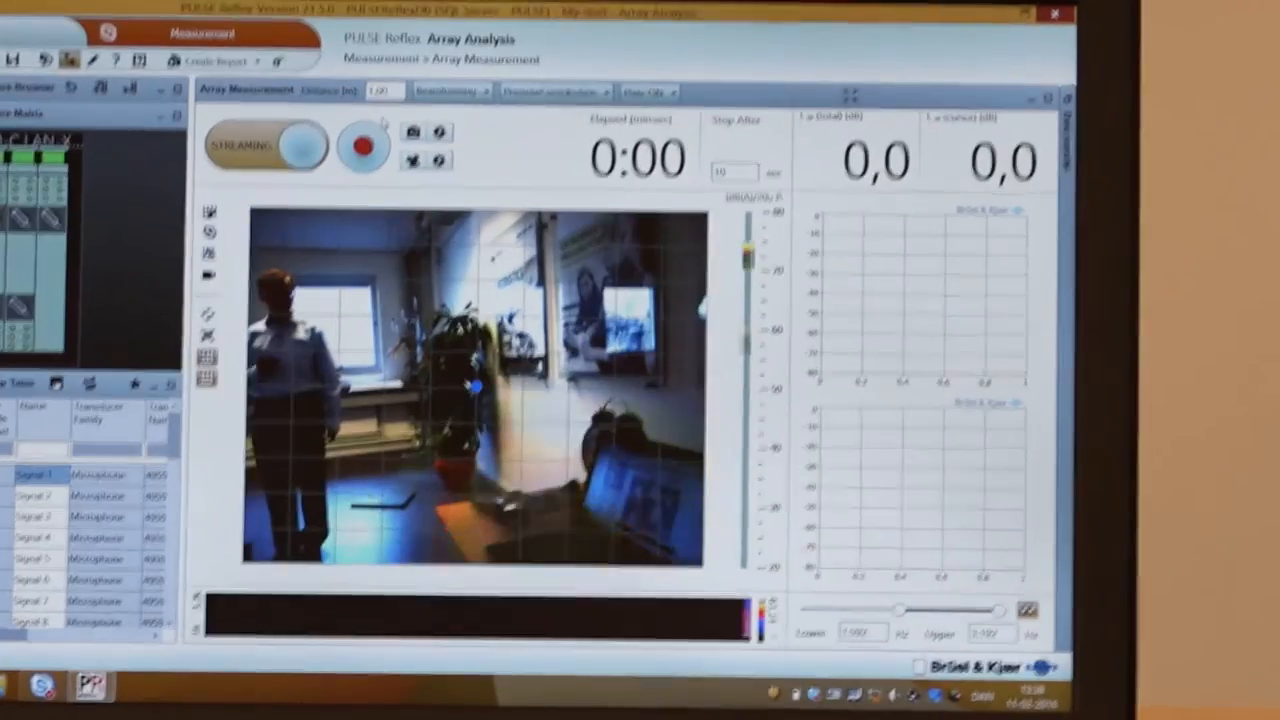
Start live streaming of the acoustic map over the camera image
click(362, 147)
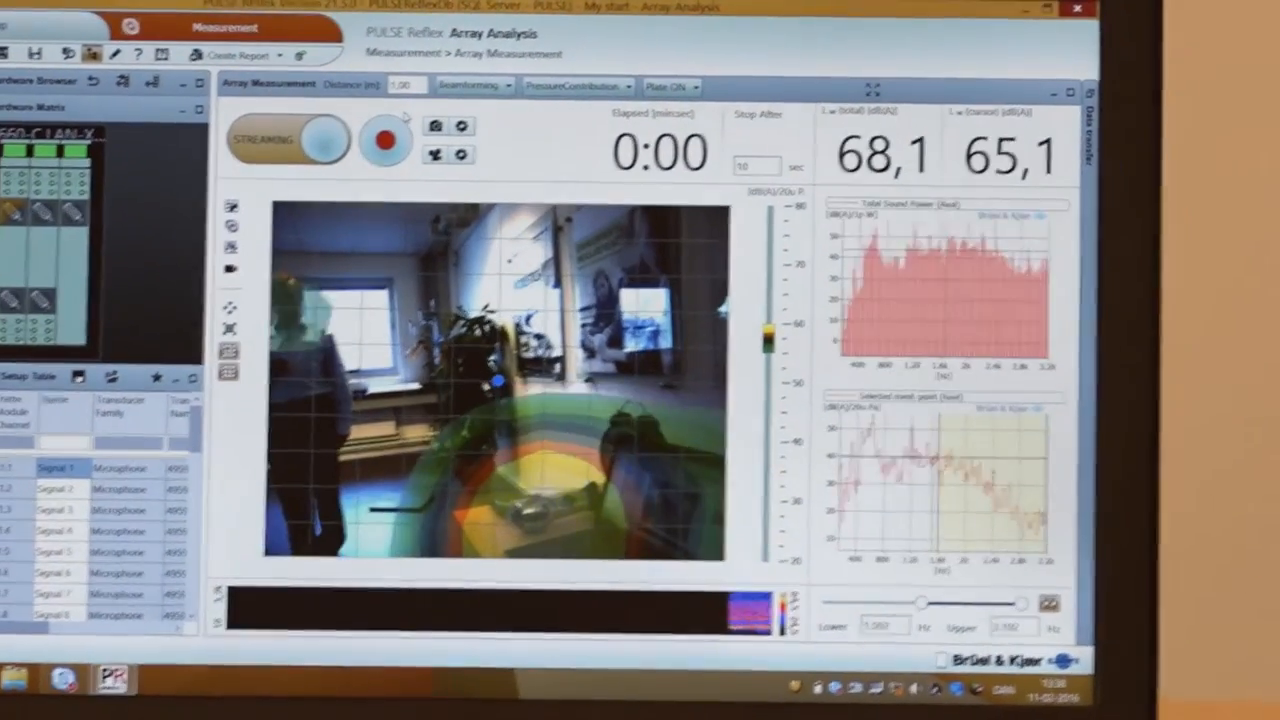